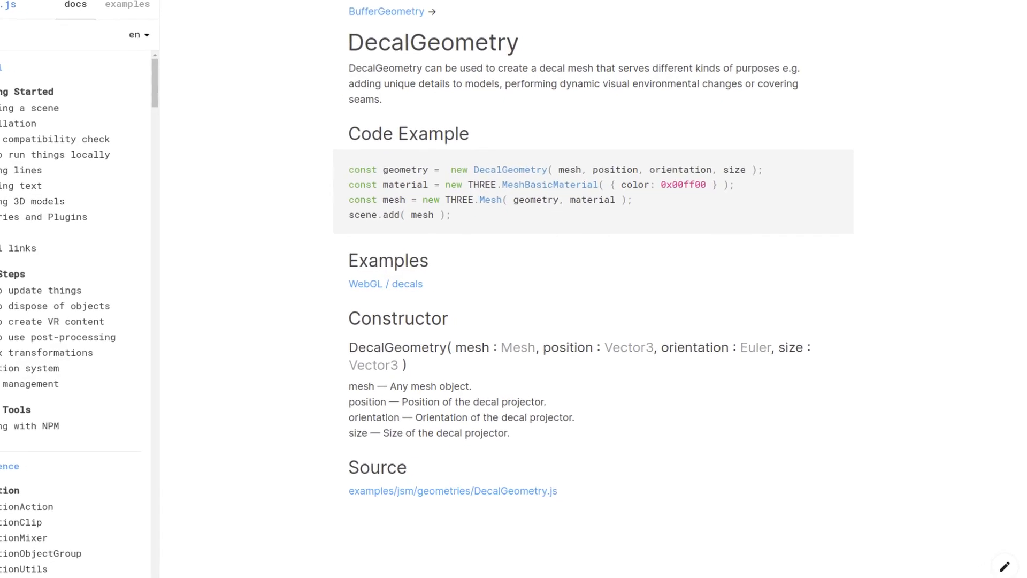
- Call this.updateDecals_() after the camera update and start an updateDecals_ method below update
scroll("down", 3)
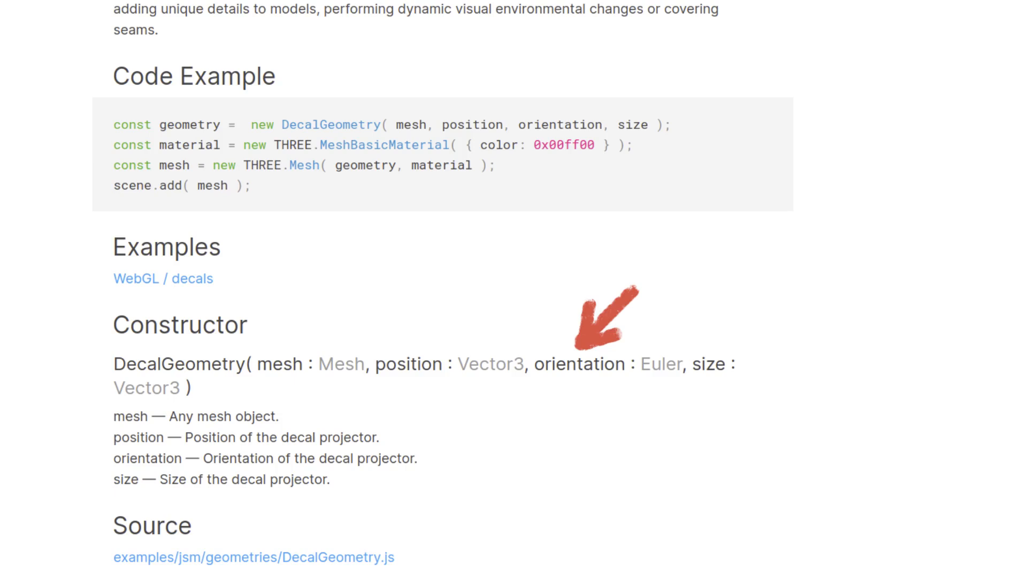
mouse_move(740, 321)
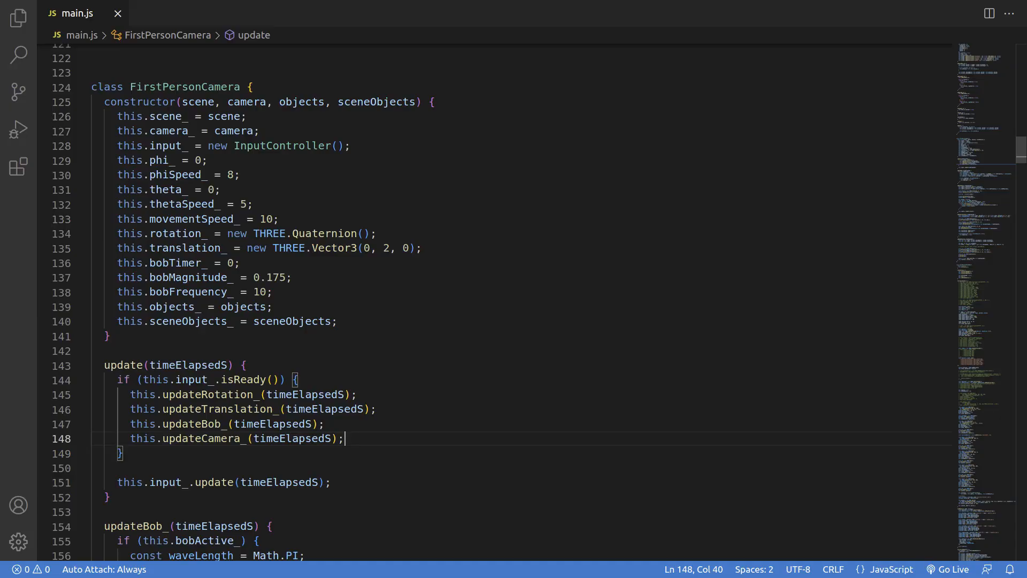
key("Enter")
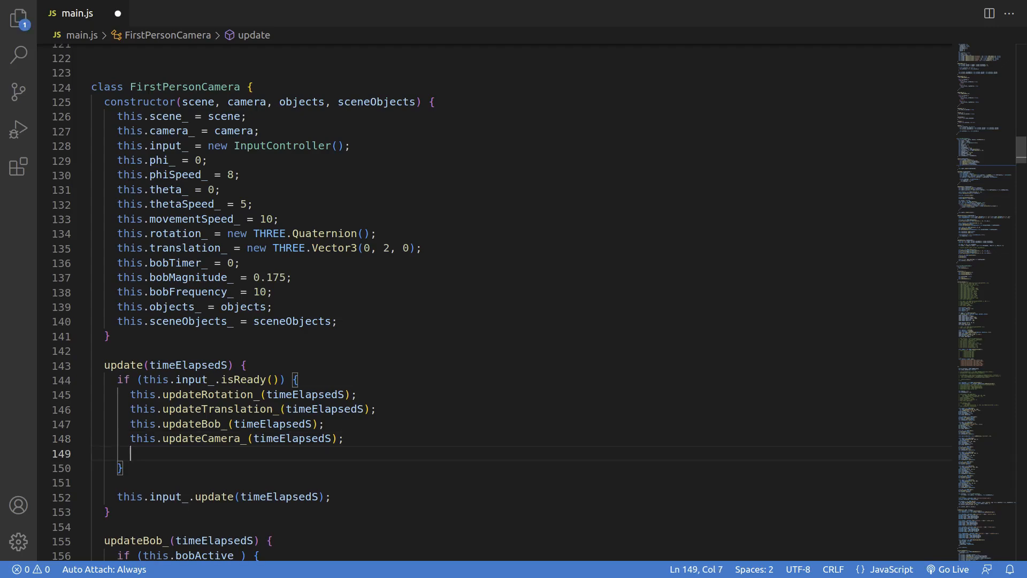
type("this.update")
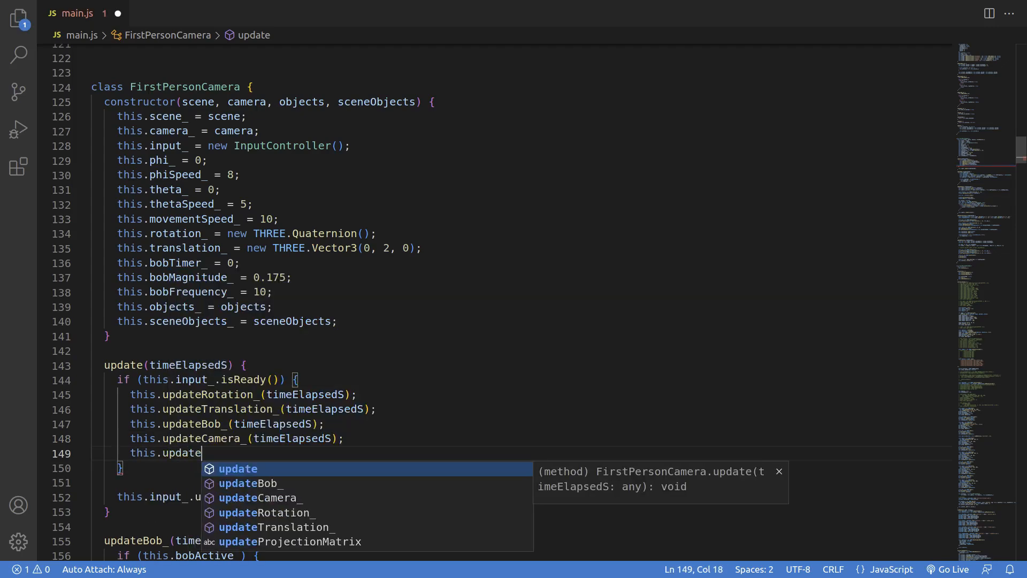
type("Decals_();")
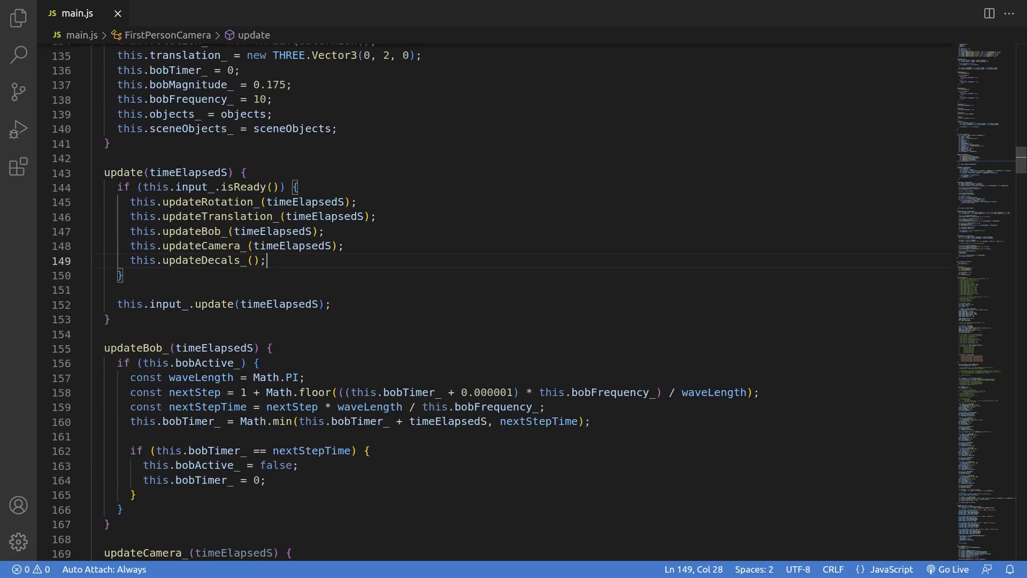
type("updateDecals_() {")
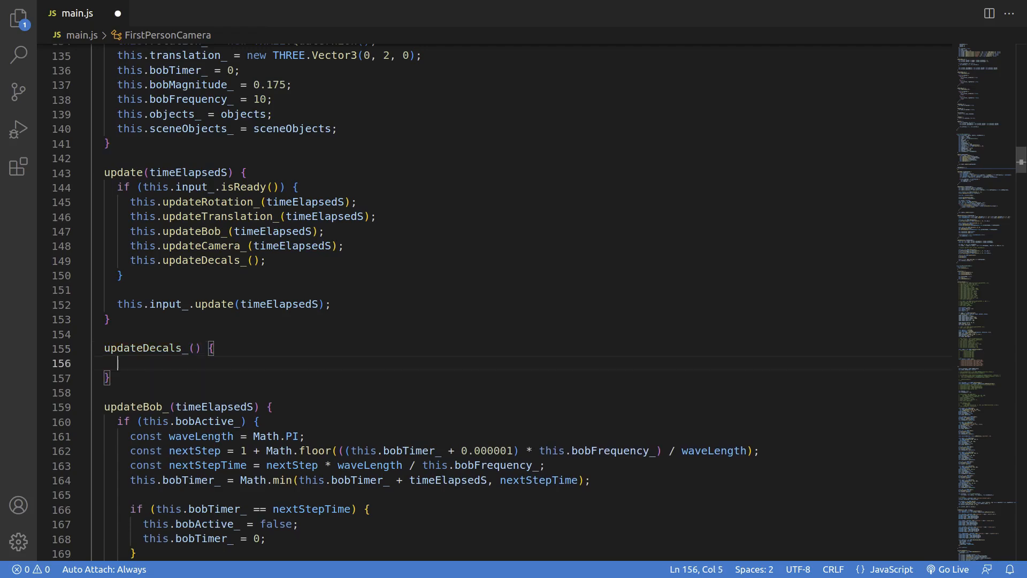
- Add an if block testing !this.input_.current_.leftButton && this.input_.previous_.leftButton
type("if")
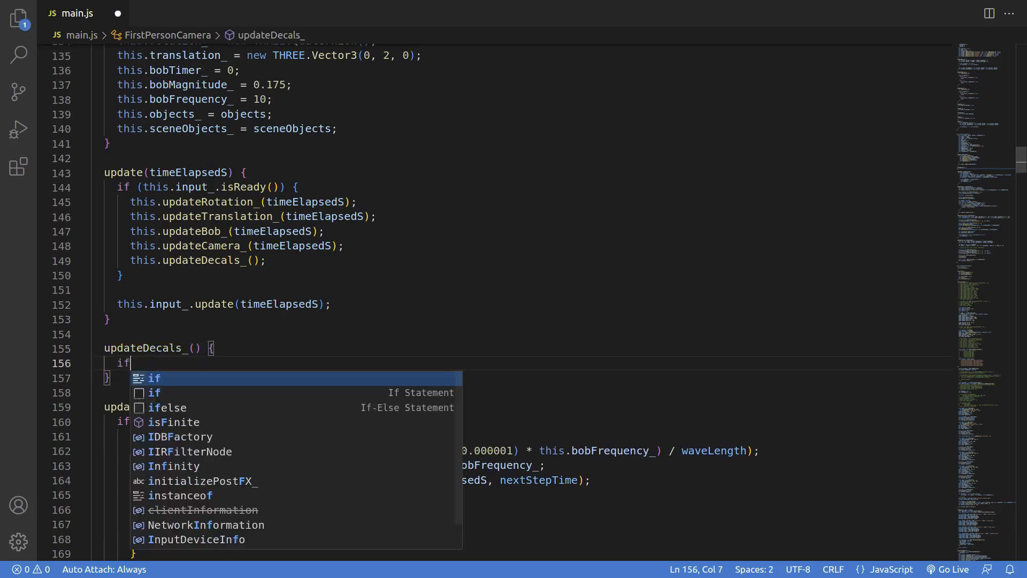
type("(!this.input_.current_.leftButton &")
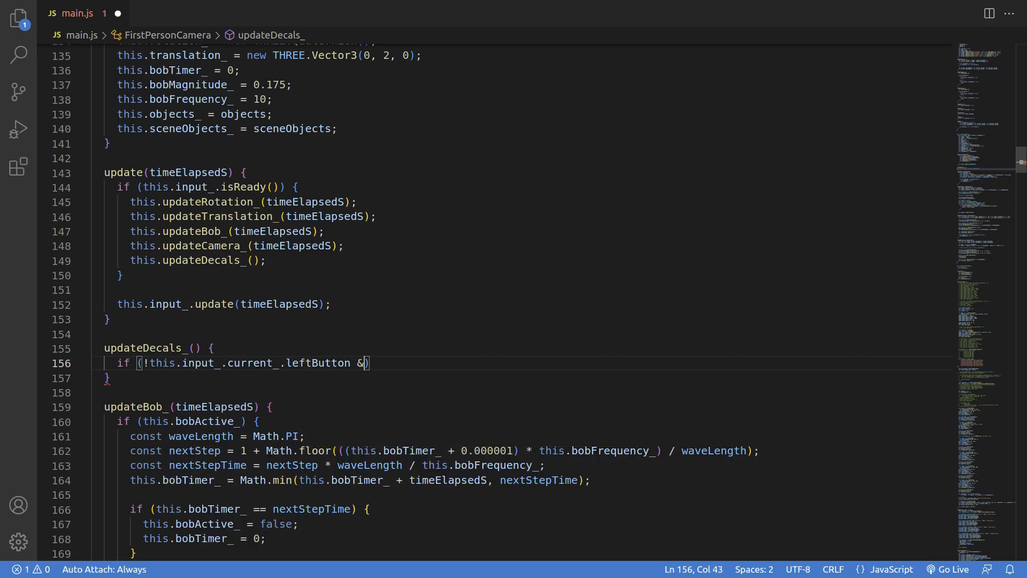
type("&& this.input_.")
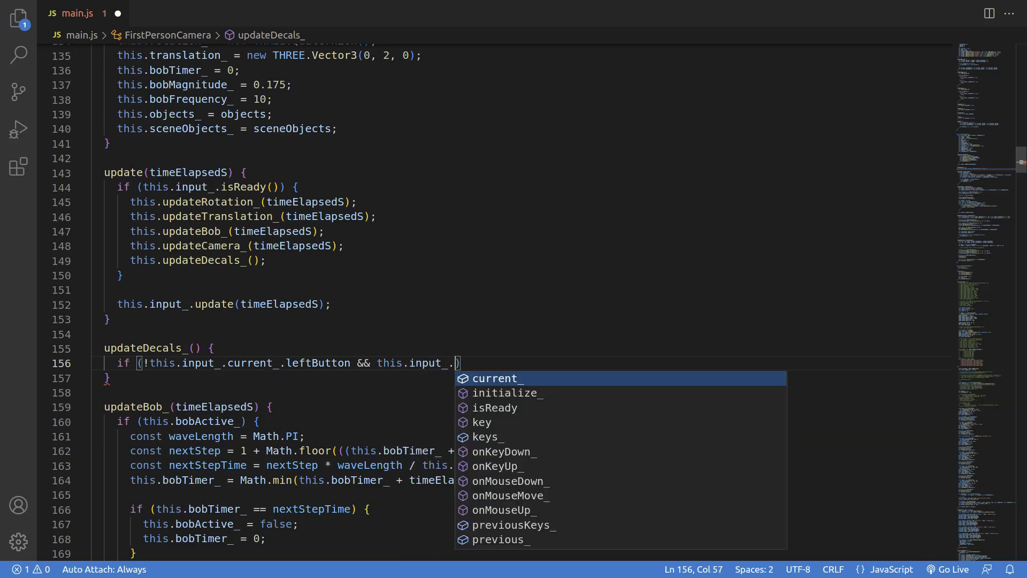
type("previous_.leftButton")
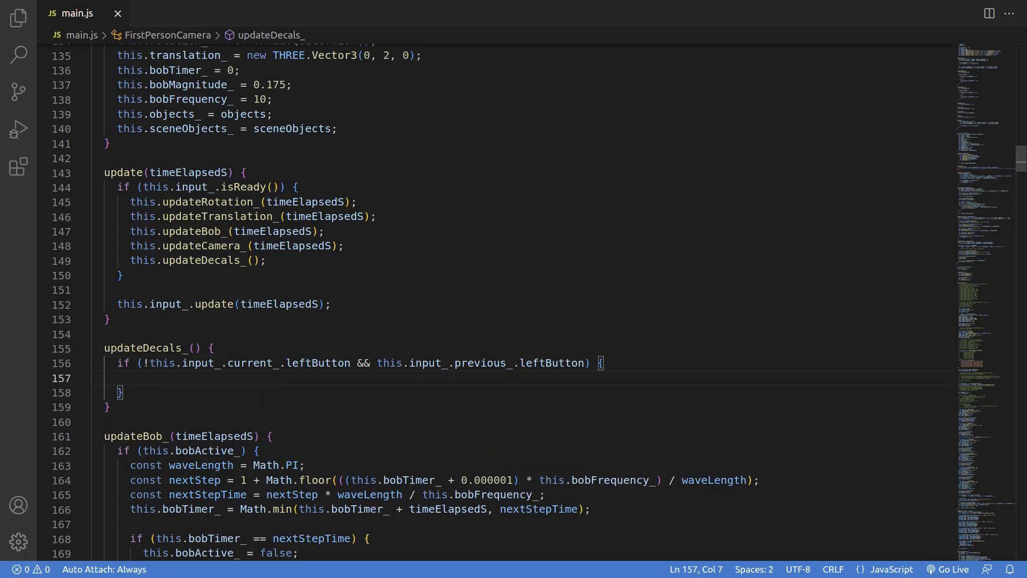
- Create const raycaster = new THREE.Raycaster() inside the release block
type("const raycast")
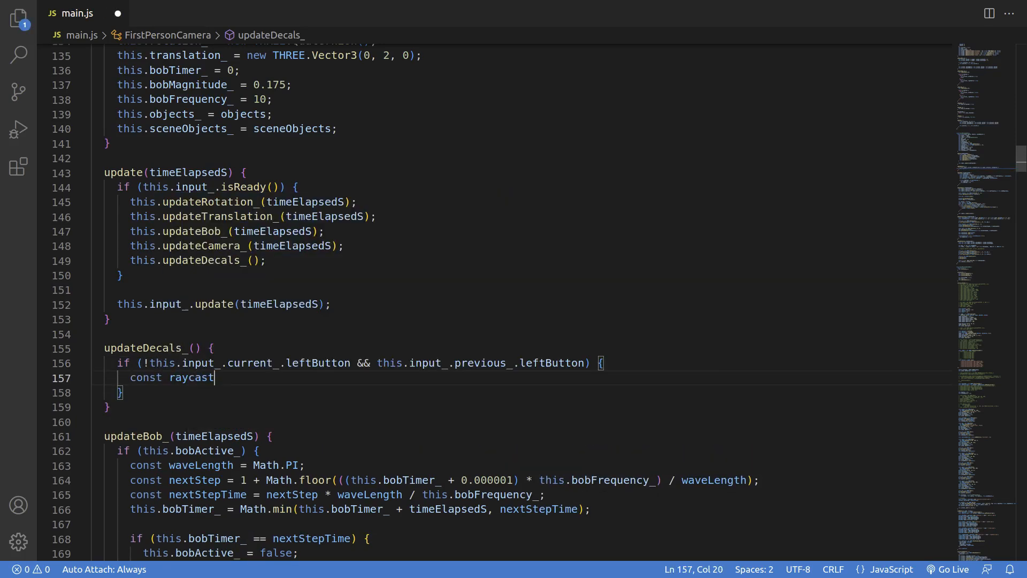
type("er = new THREE.")
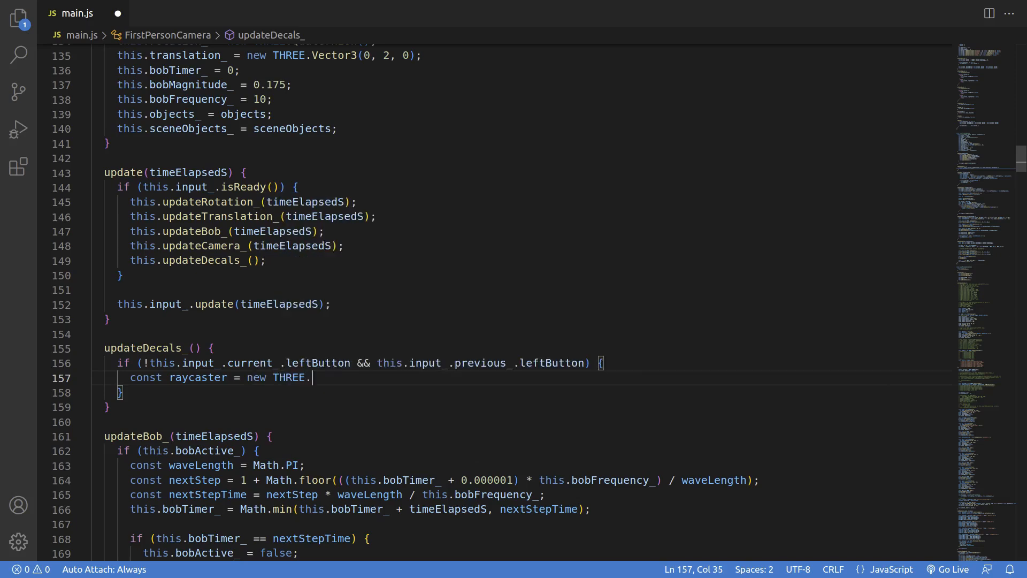
type("Raycaster()")
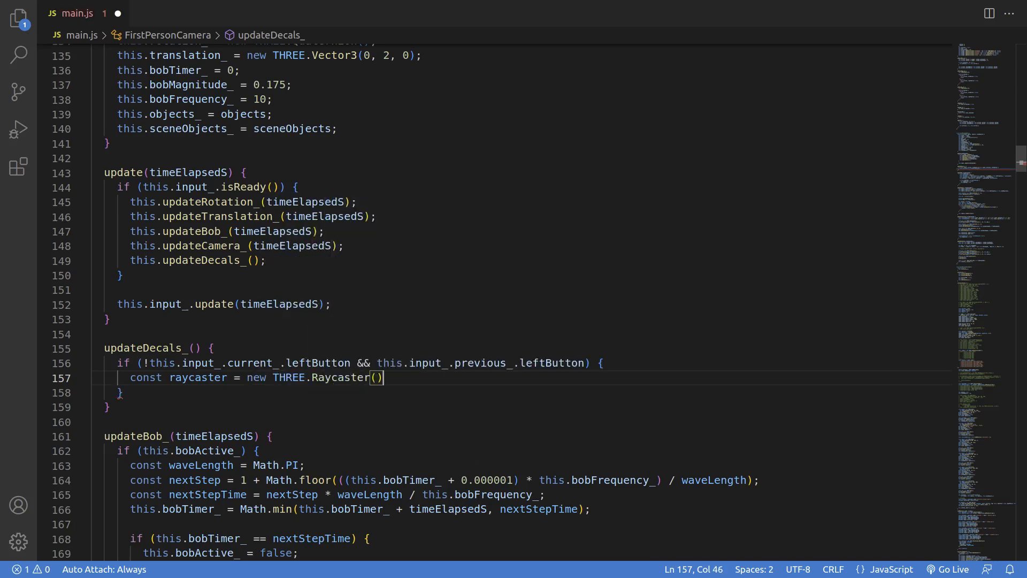
- Define pos as {x: 0, y: 0} and call raycaster.setFromCamera(pos, this.camera_)
type("const pos = {x")
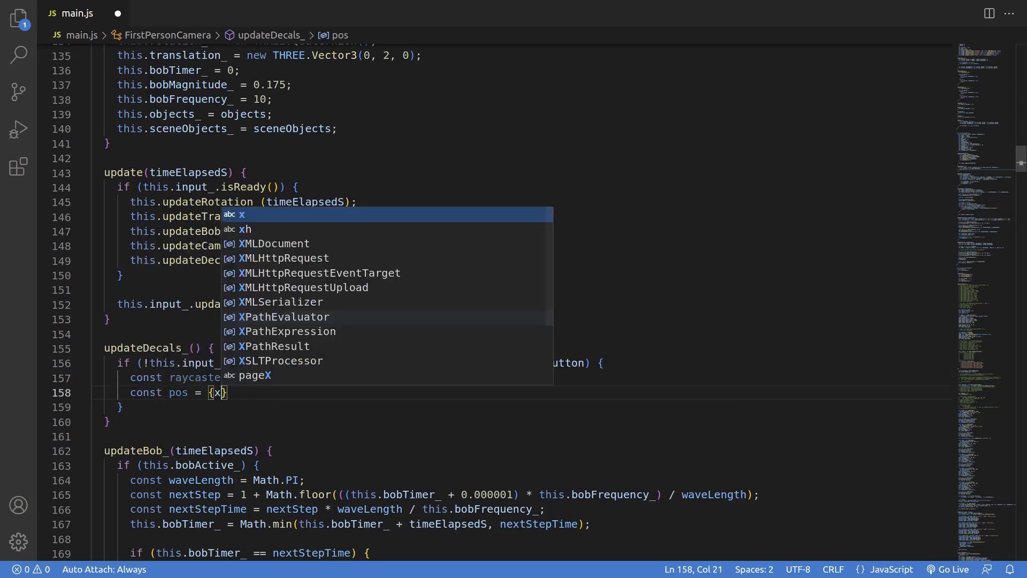
type(": 0, y:")
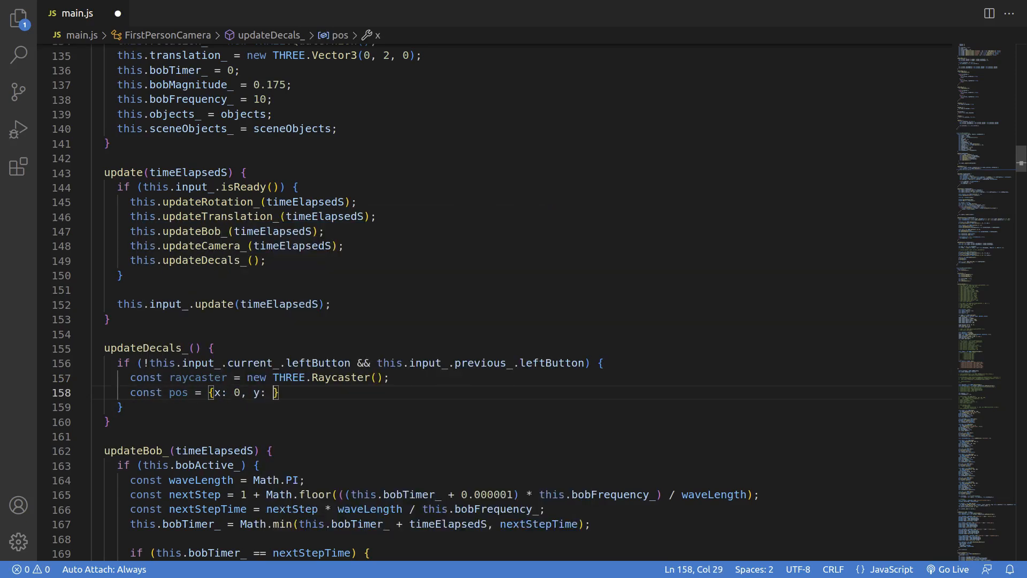
type("raycaster.setFromCamera(")
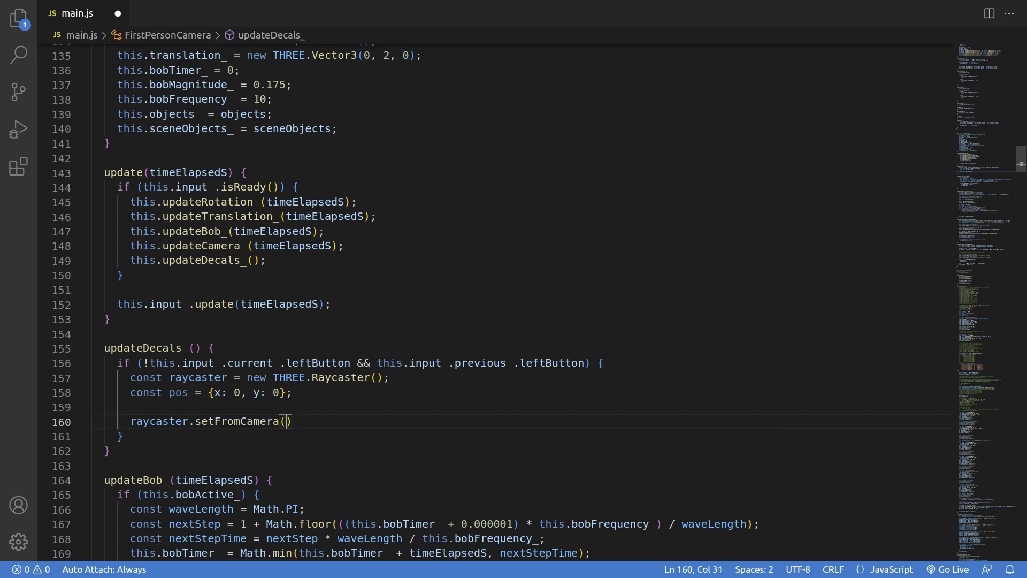
type("pos, this.c")
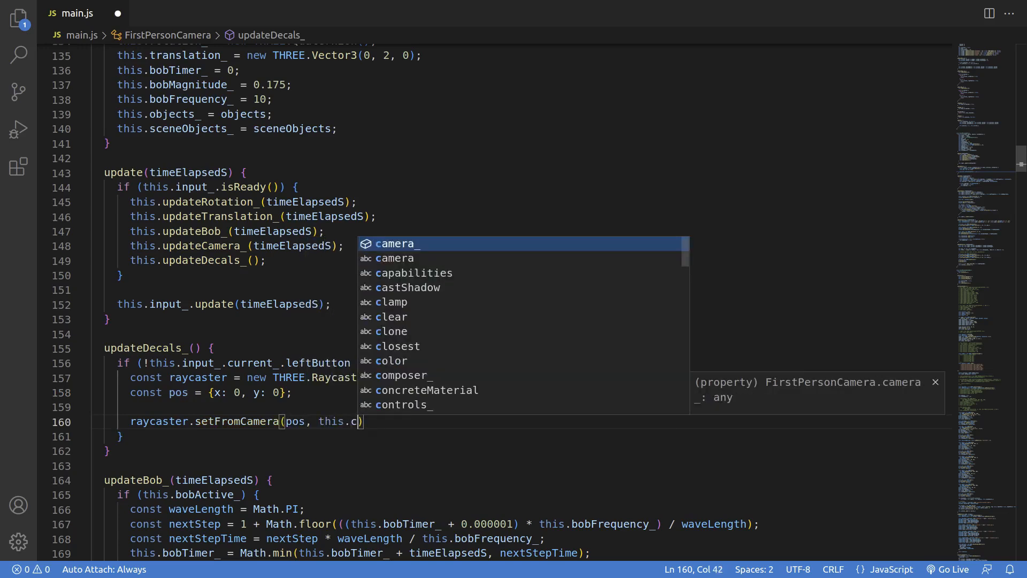
key("Tab")
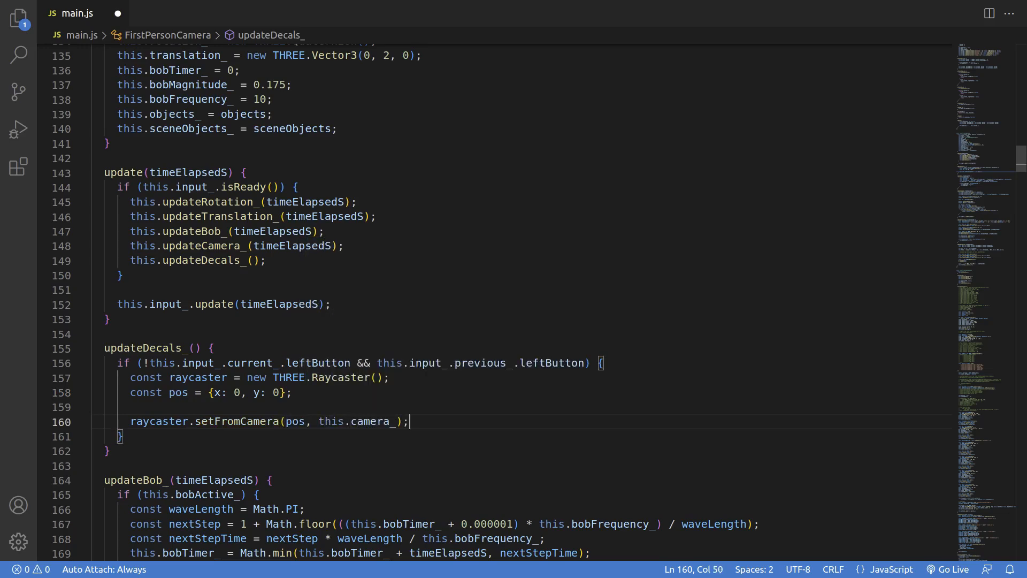
type("const hi")
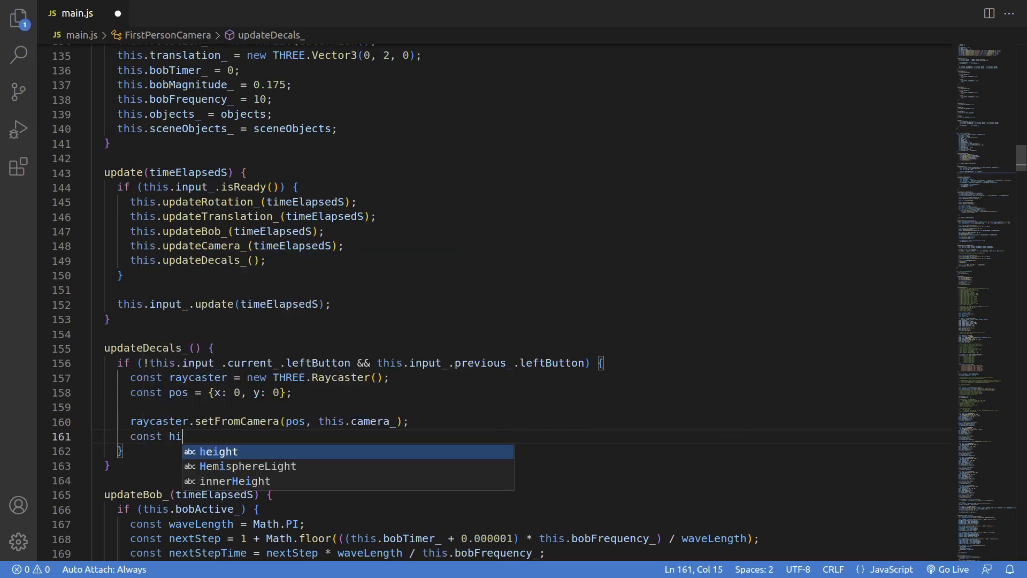
- Store raycaster.intersectObjects(this.sceneObjects_) in hits and return early when hits is empty
type("ts = raycaster.intersectObjects")
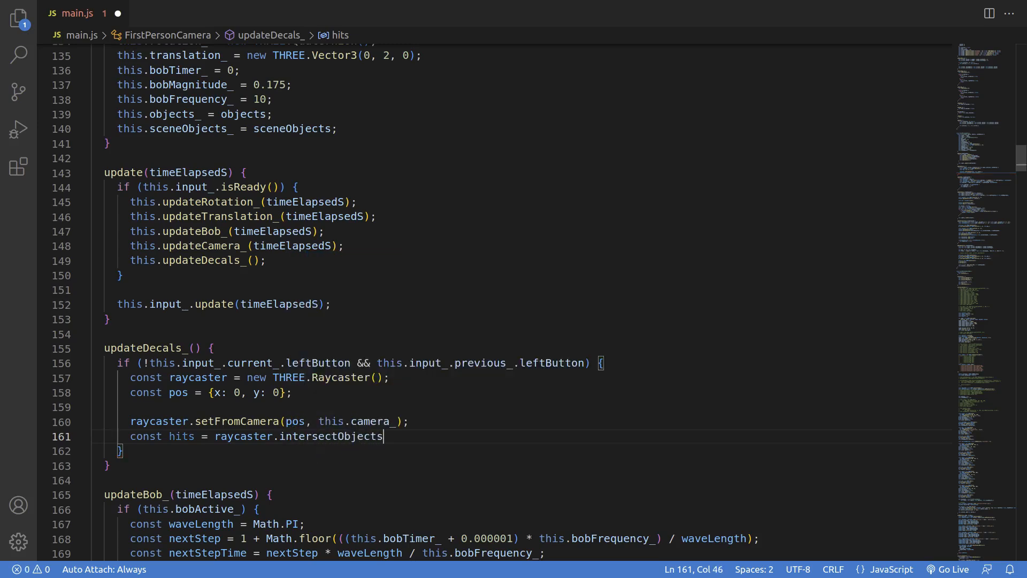
type("(this.sceneO")
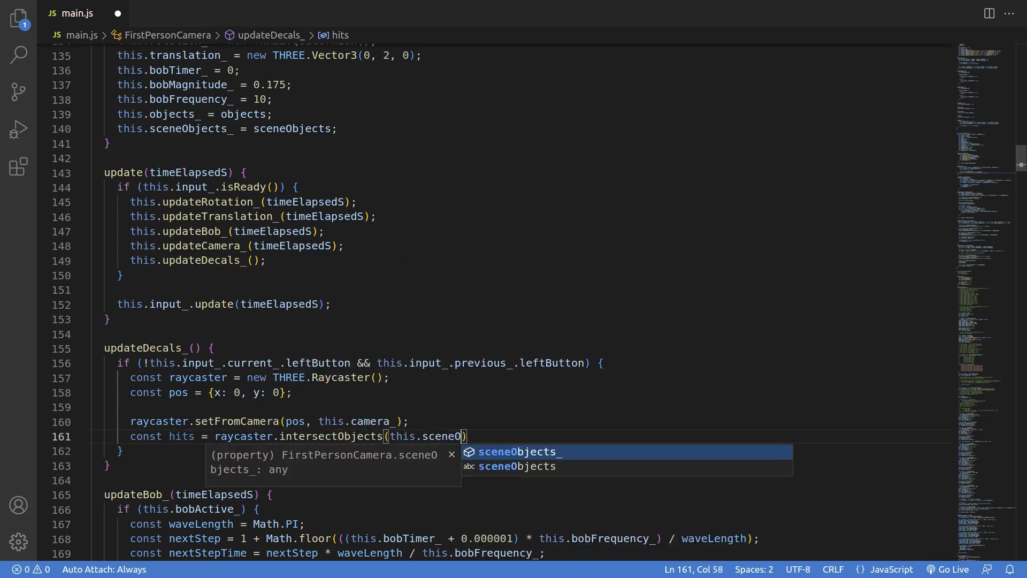
key("Tab")
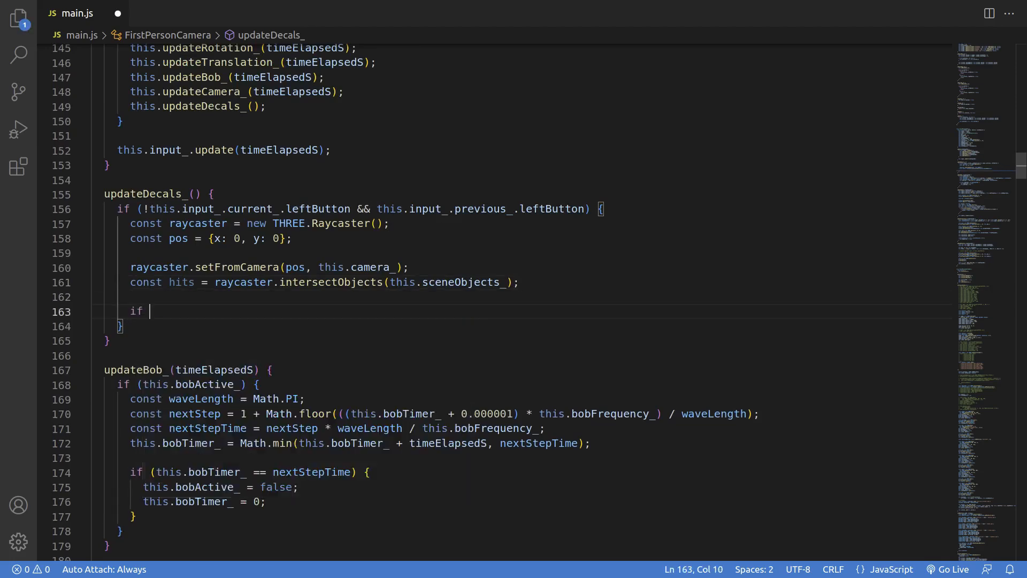
type("(!hi")
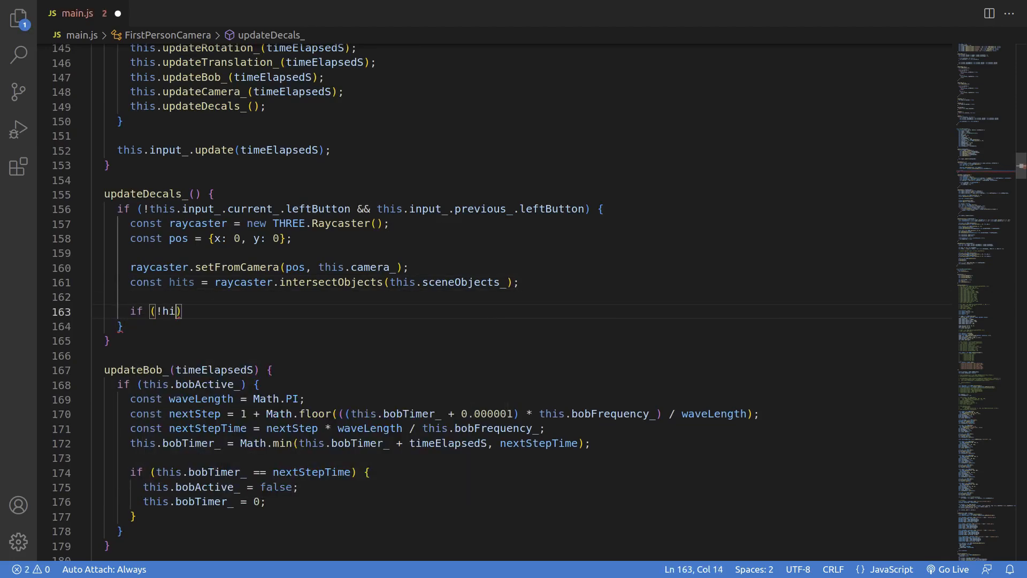
type("ts.length")
type("return;")
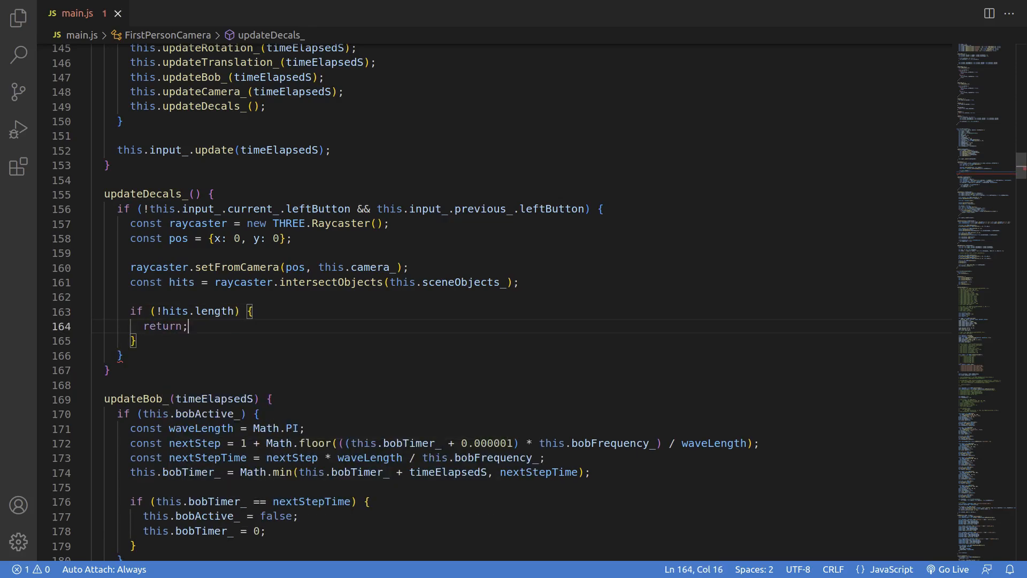
type("const d")
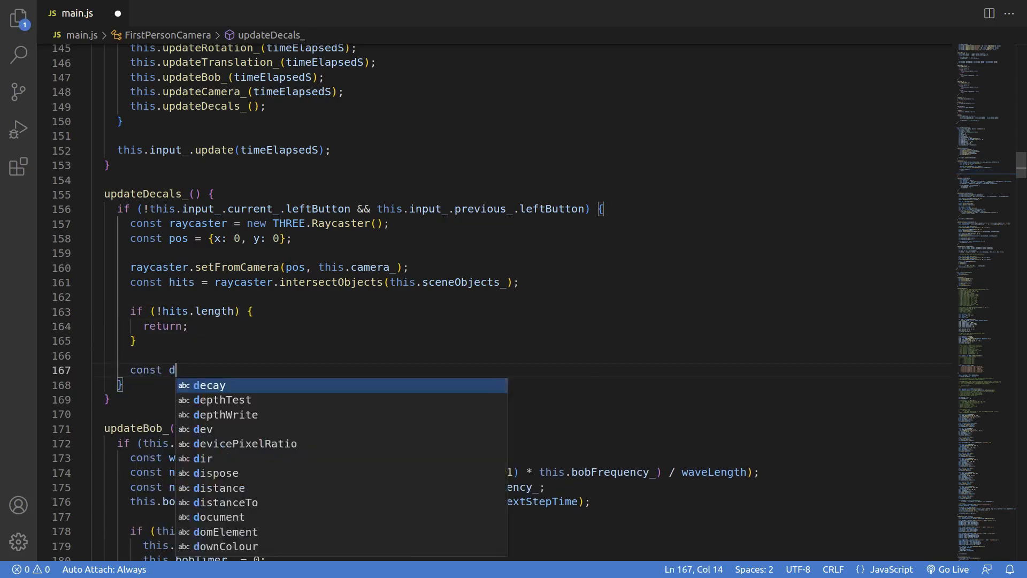
- Build decalGeometry as new DecalGeometry(hits[0].object, hits[0].point, euler, new THREE.Vector3(...))
type("ecalGeometry = new DecalGeometry(")
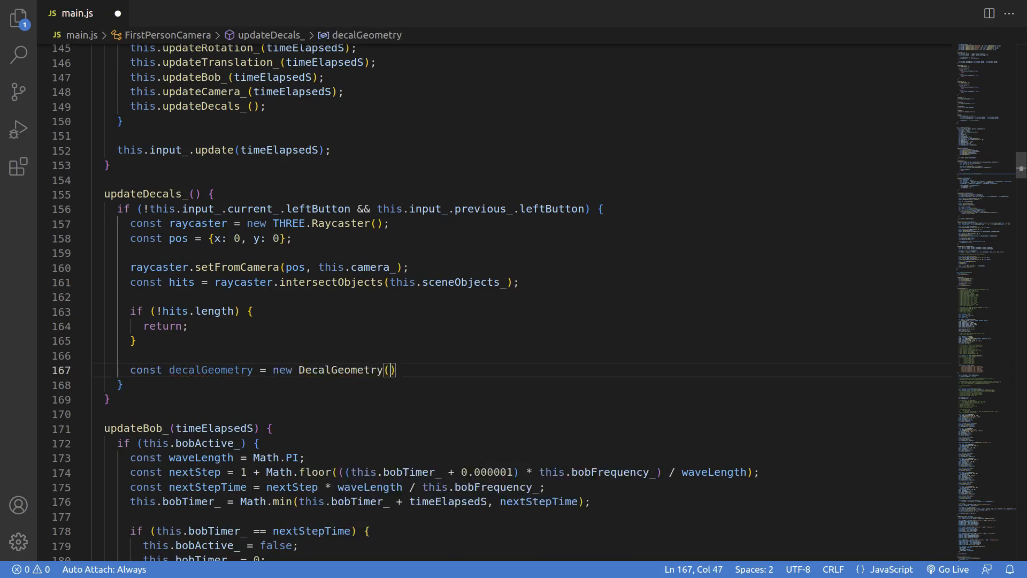
type("hits[0].object, hits[")
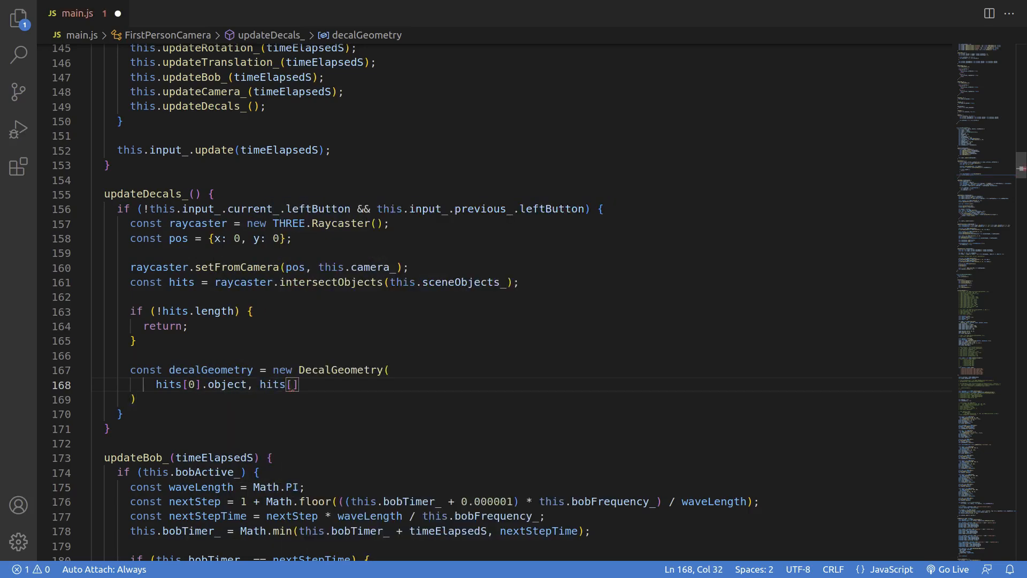
type("0].point, euler")
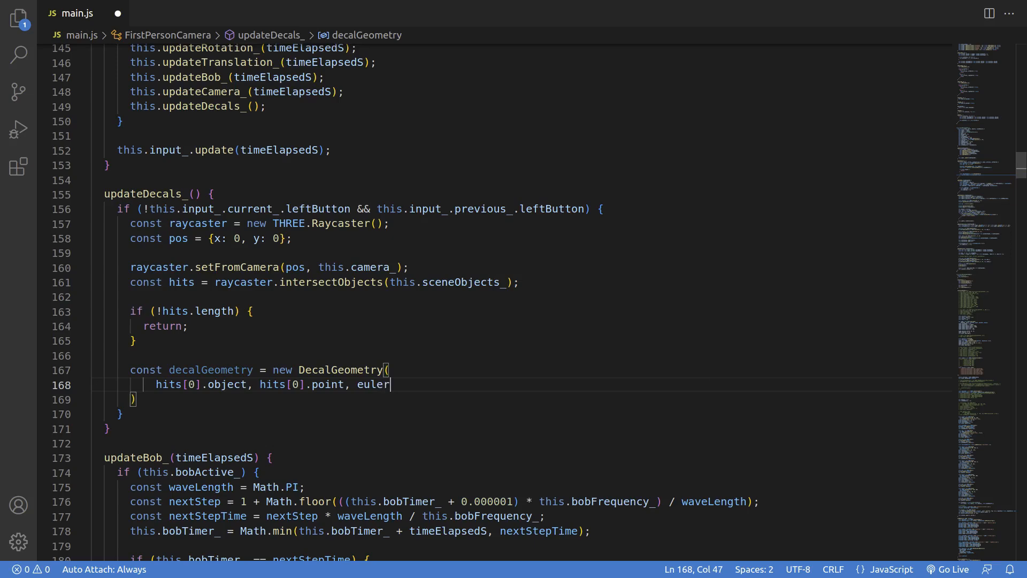
type(", new THREE.Vector3(1, 1, 1));")
type("depthTest:")
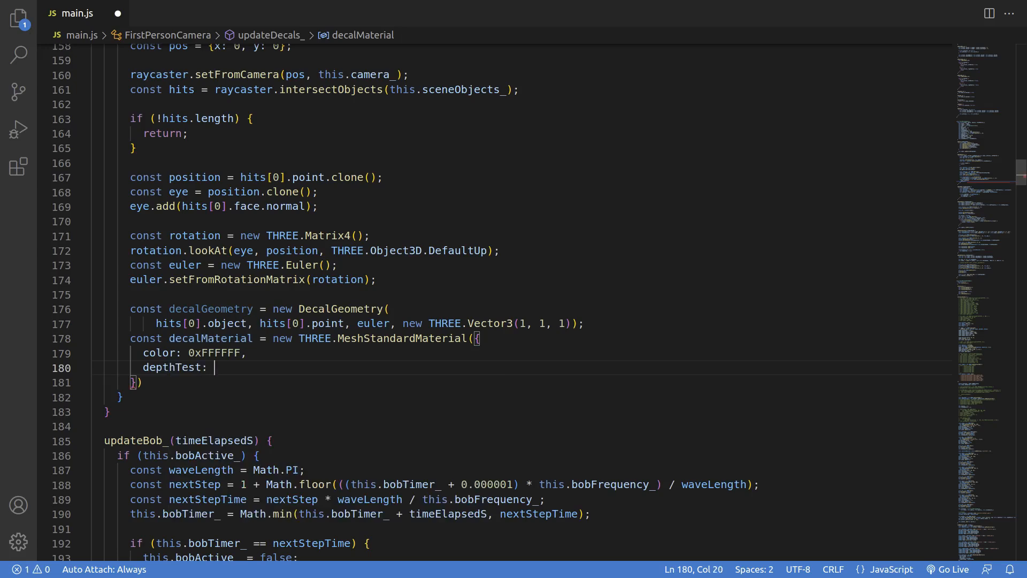
- Finish the depthWrite-false material, create a shadow-receiving decal mesh, and add it to this.scene_
type("true,")
type("const decal = new THREE.Mesh")
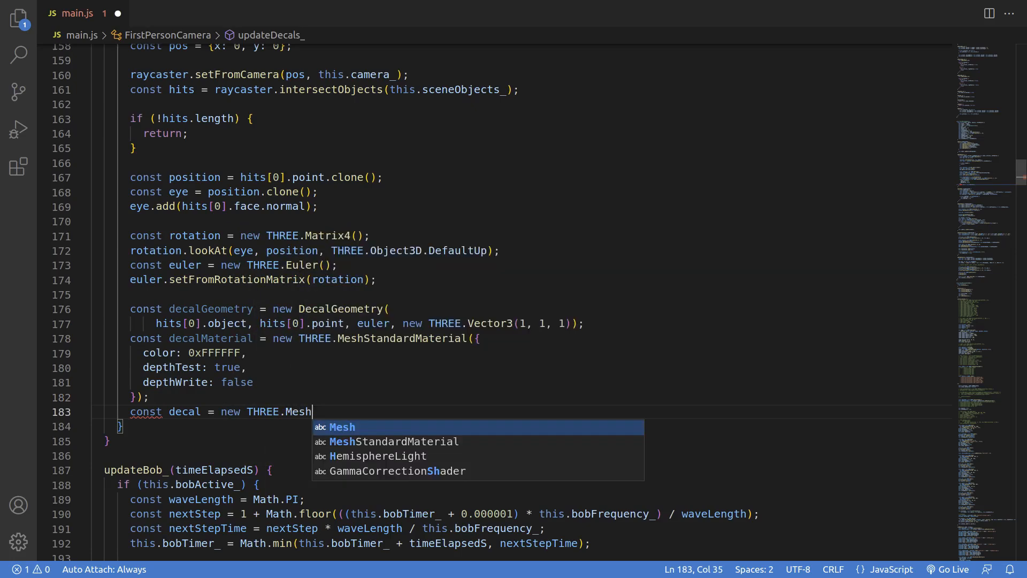
type("(decalGeometry, d")
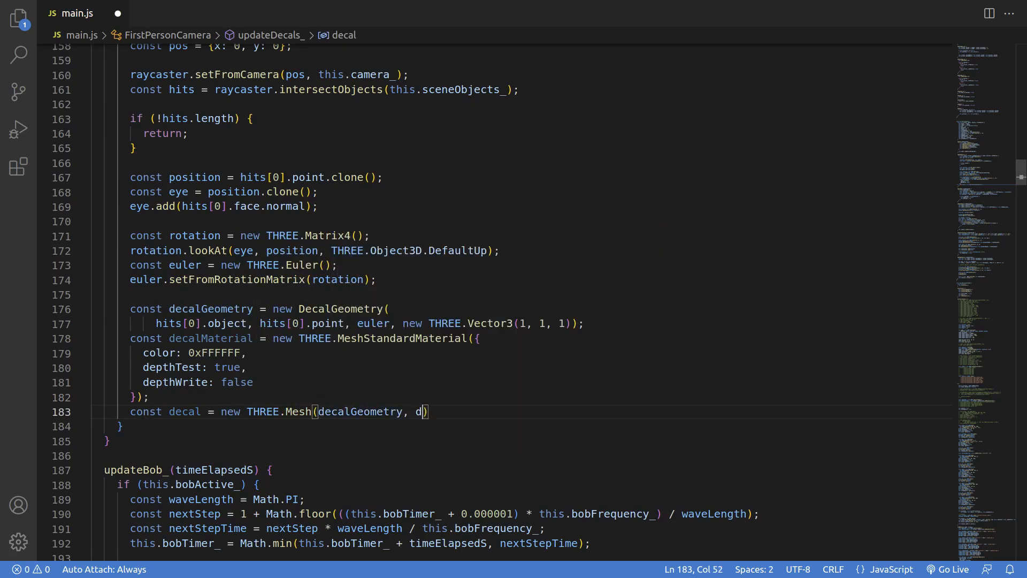
type("ecalMaterial);")
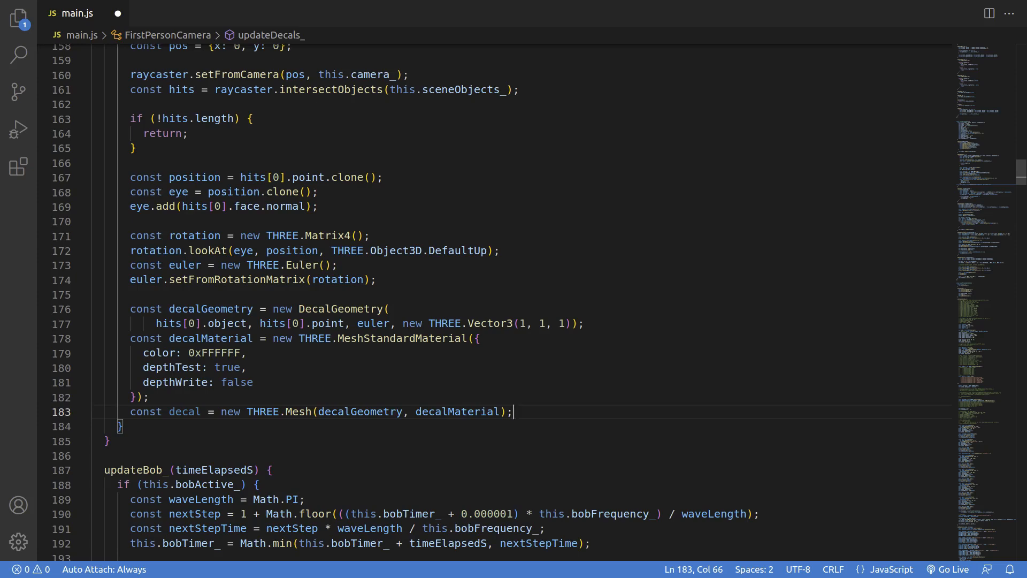
type("decal.receiveShadow = true;")
type("thi")
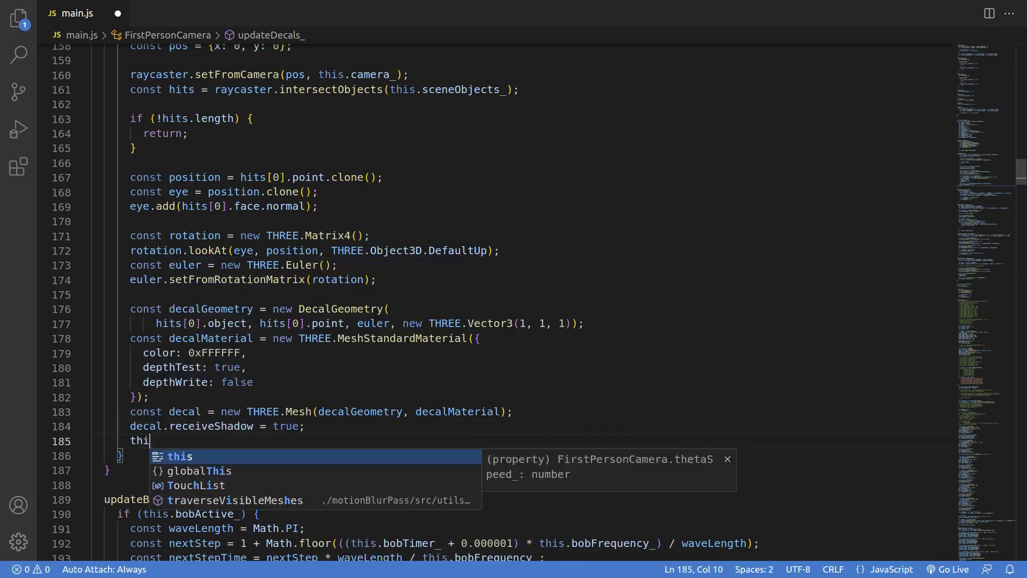
type("s.scene_")
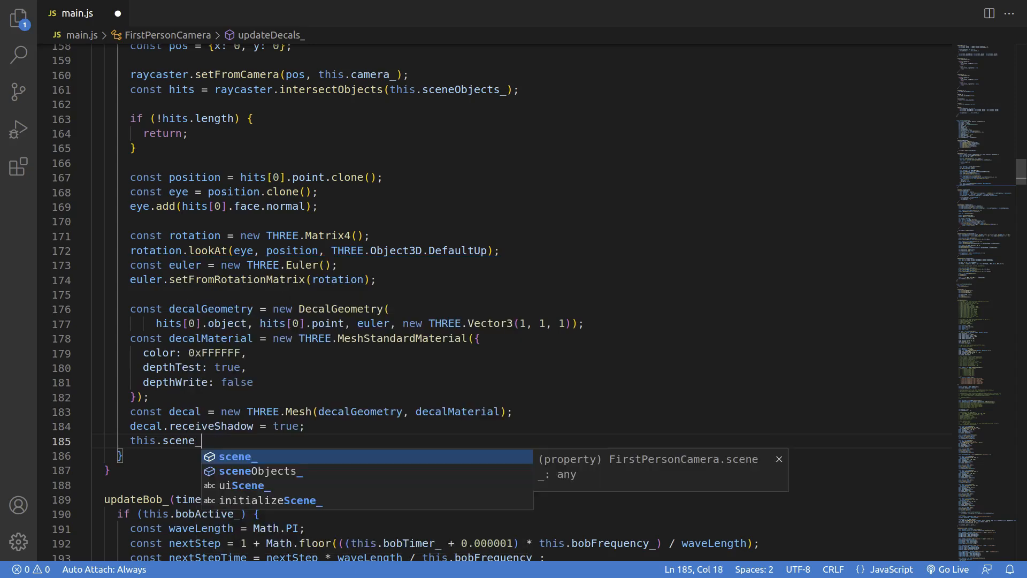
type(".add(decal);")
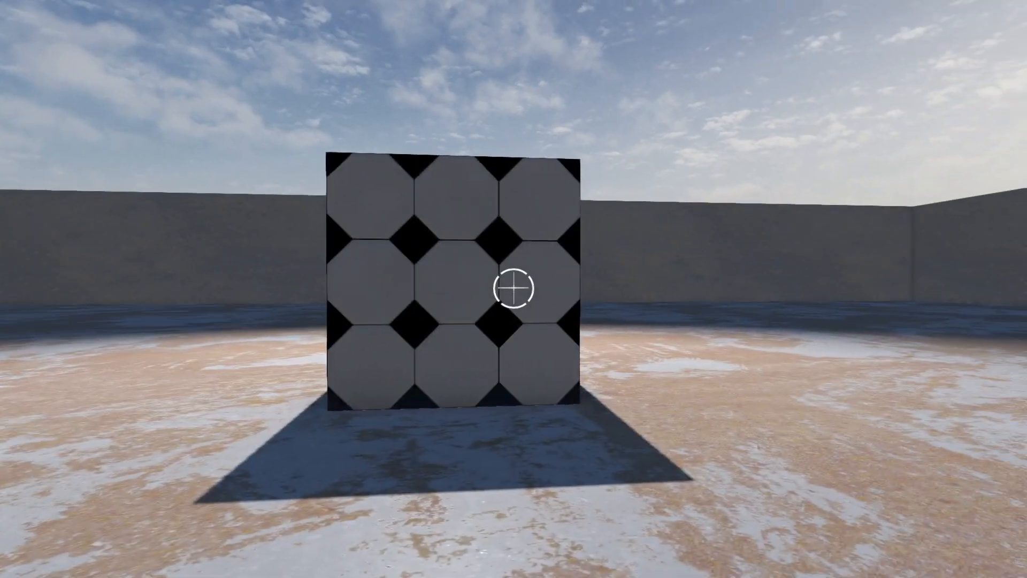
mouse_move(513, 289)
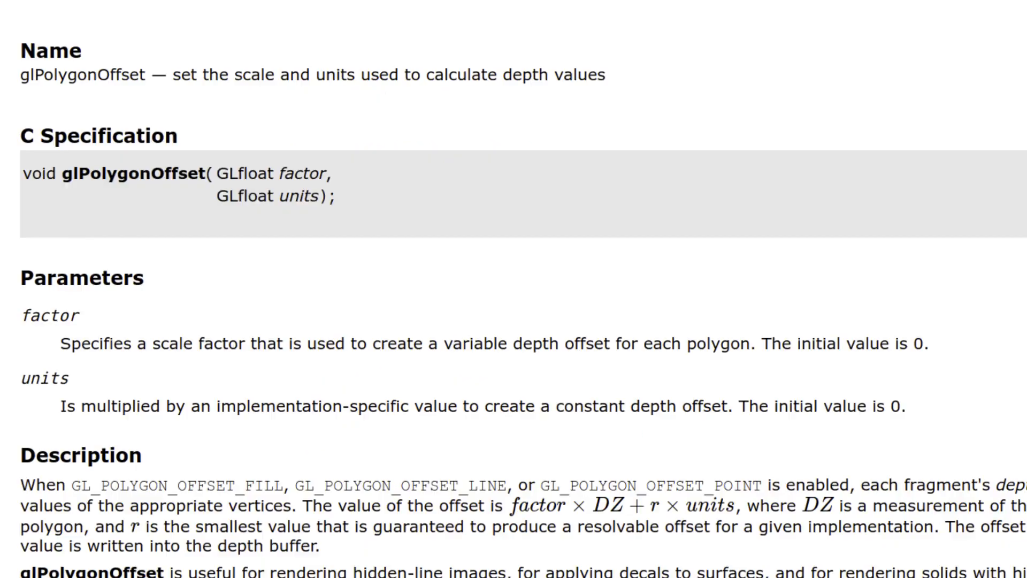
- Scroll through the glPolygonOffset reference's factor and units parameters
scroll("down", 3)
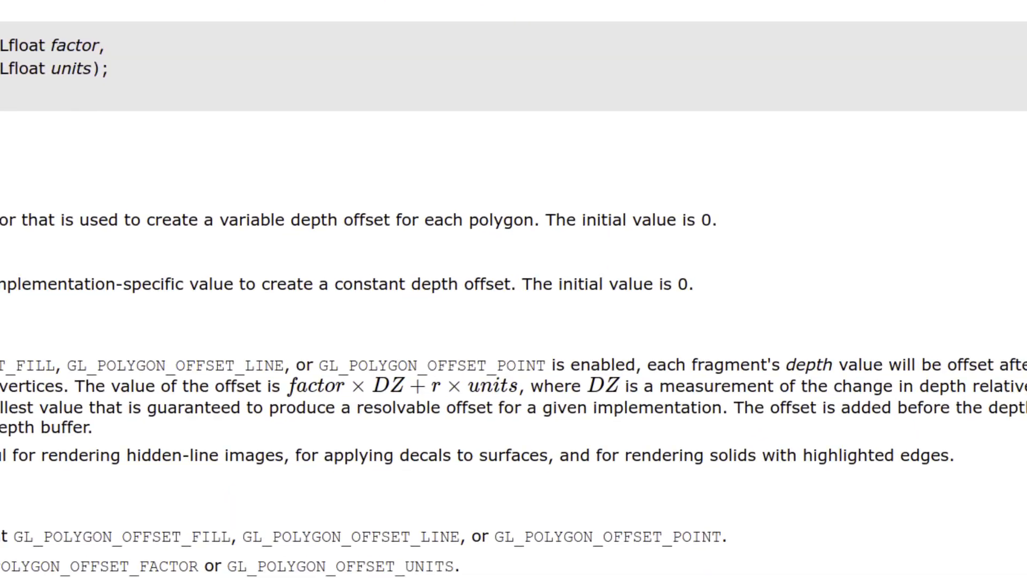
scroll("down", 3)
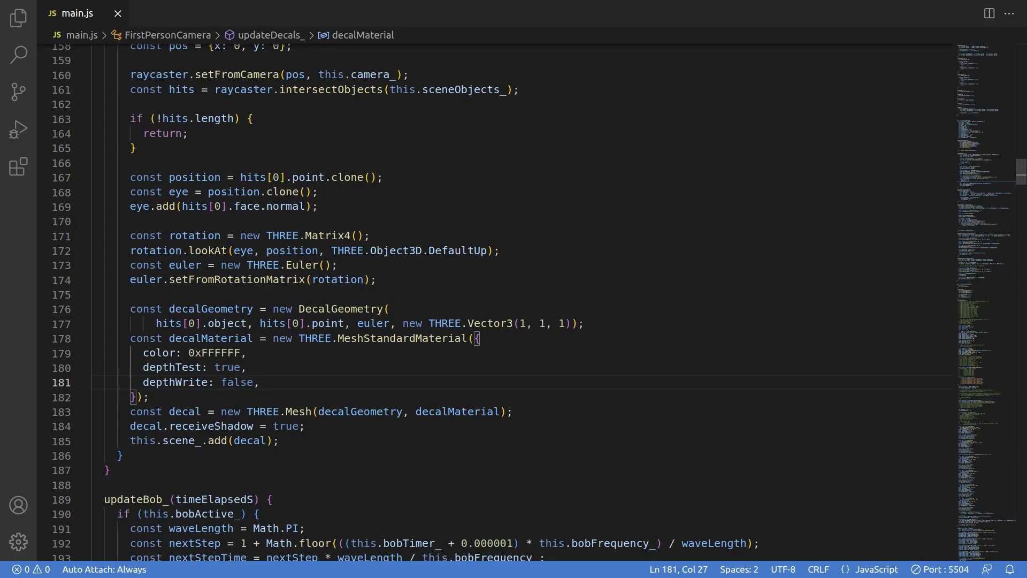
- Add polygonOffset: true and polygonOffsetFactor: -4 to the decal material options
type("polygonOff")
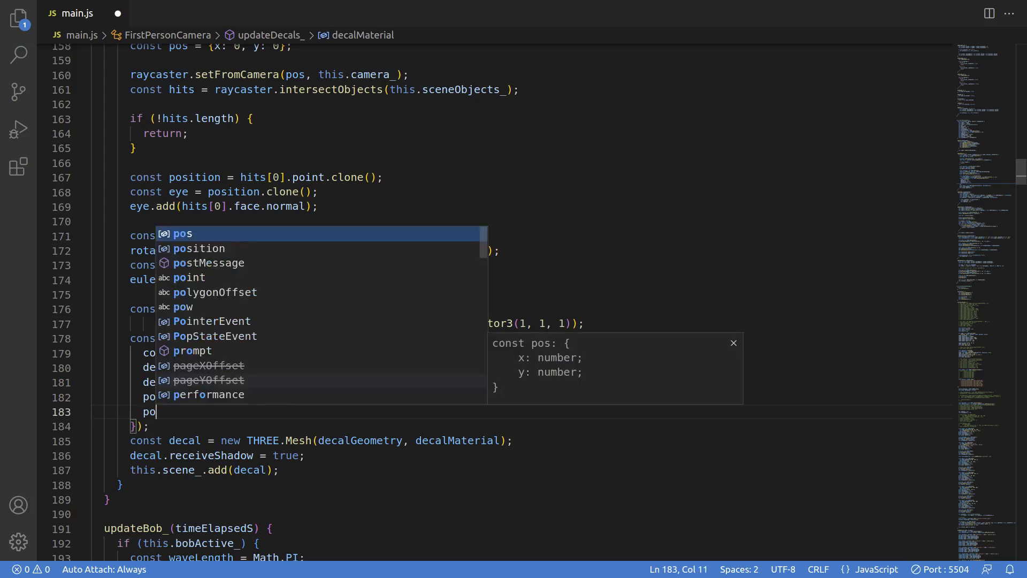
type("polygonOffsetFac")
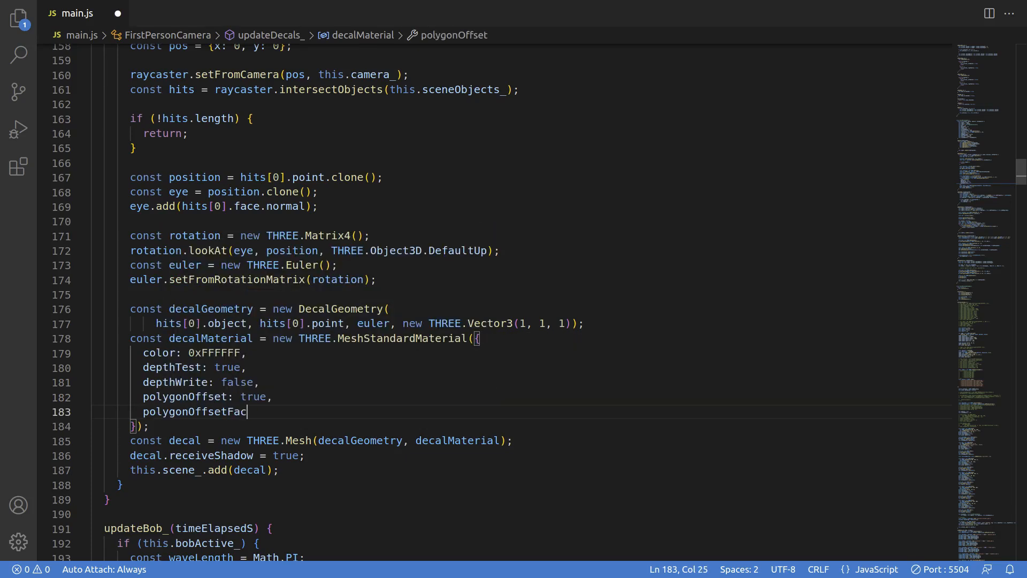
type("tor: -4,")
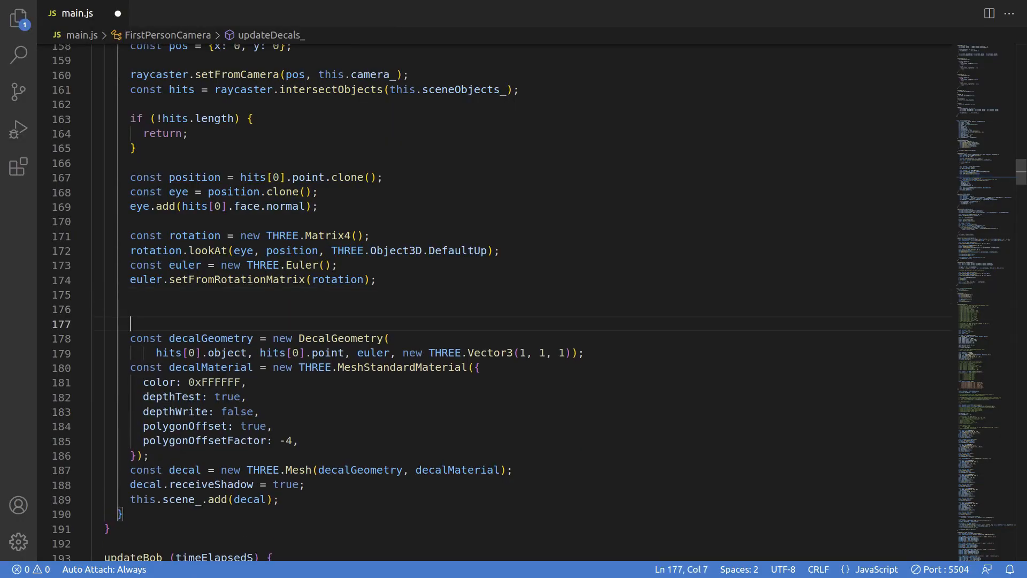
- Create a THREE.TextureLoader and set the decal material's map to './resources/decal.png'
type("const l")
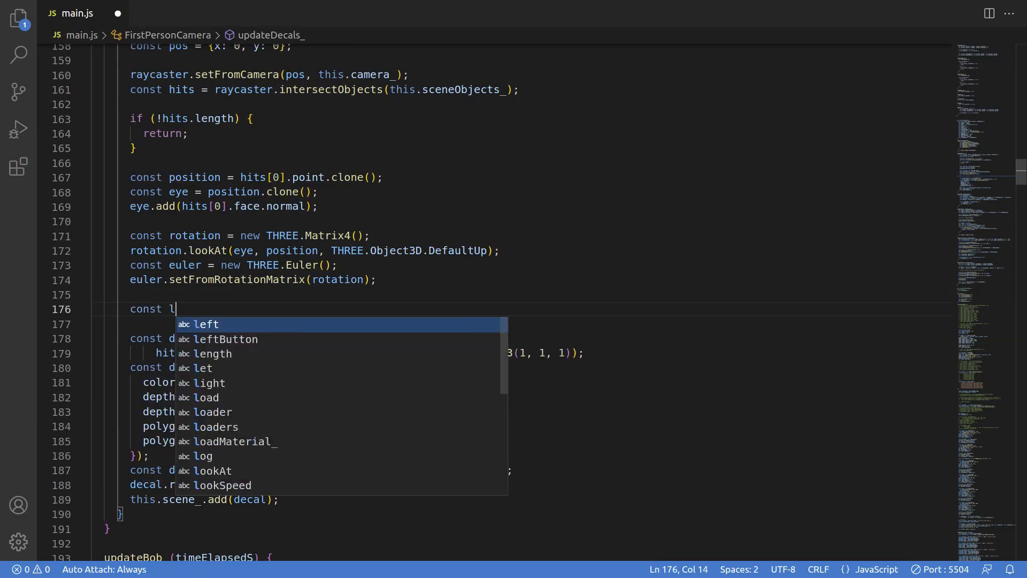
type("oader = new THRE")
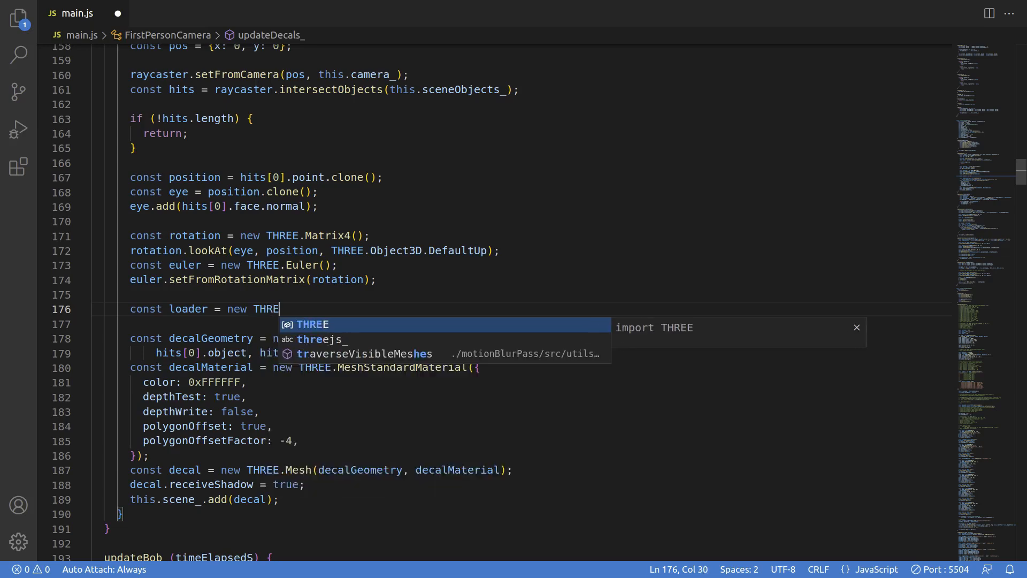
type("E.TextureLoader()")
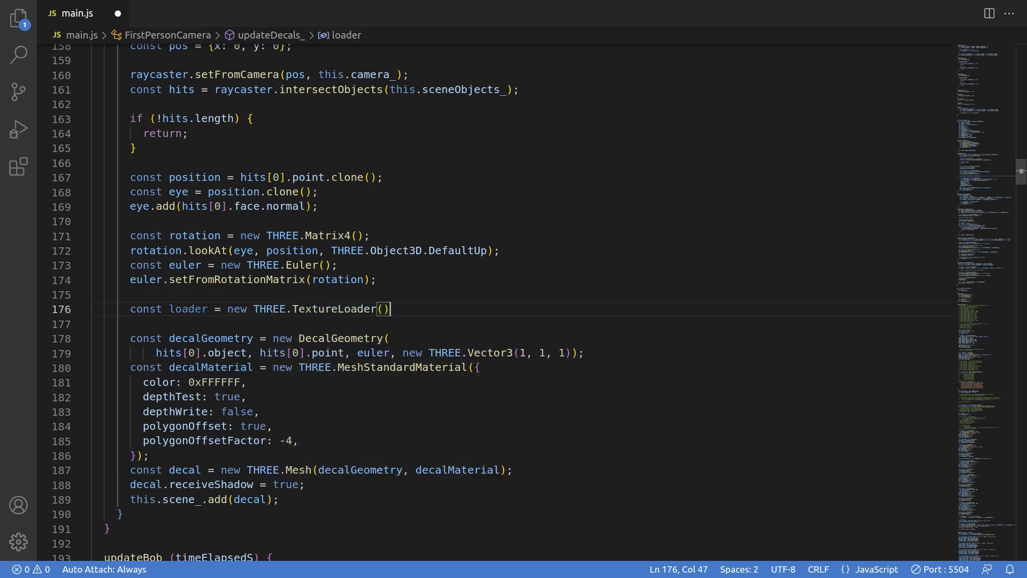
type("map: loader.load(")
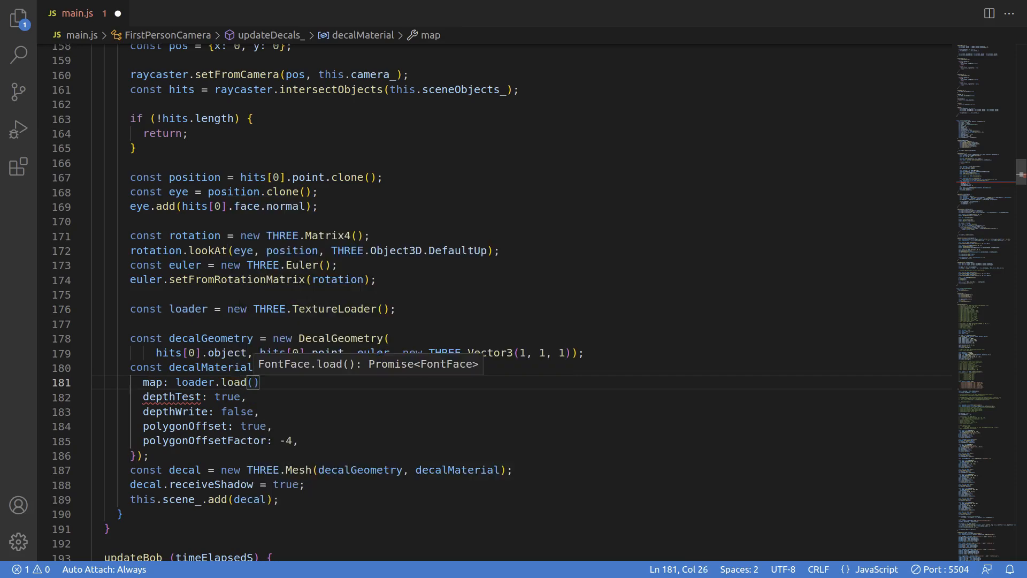
type("'./resources/decal.png'")
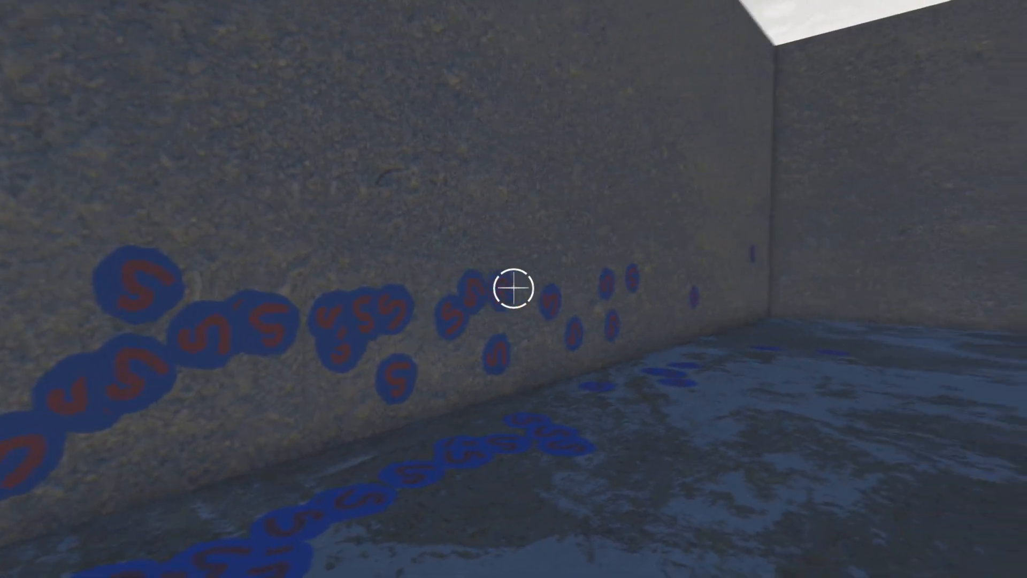
mouse_move(513, 286)
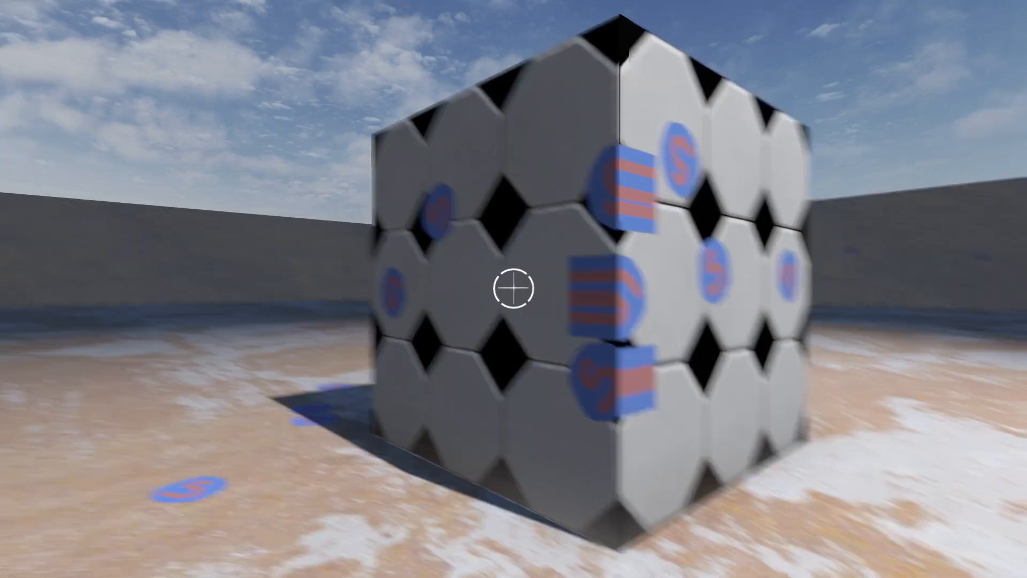
mouse_move(513, 289)
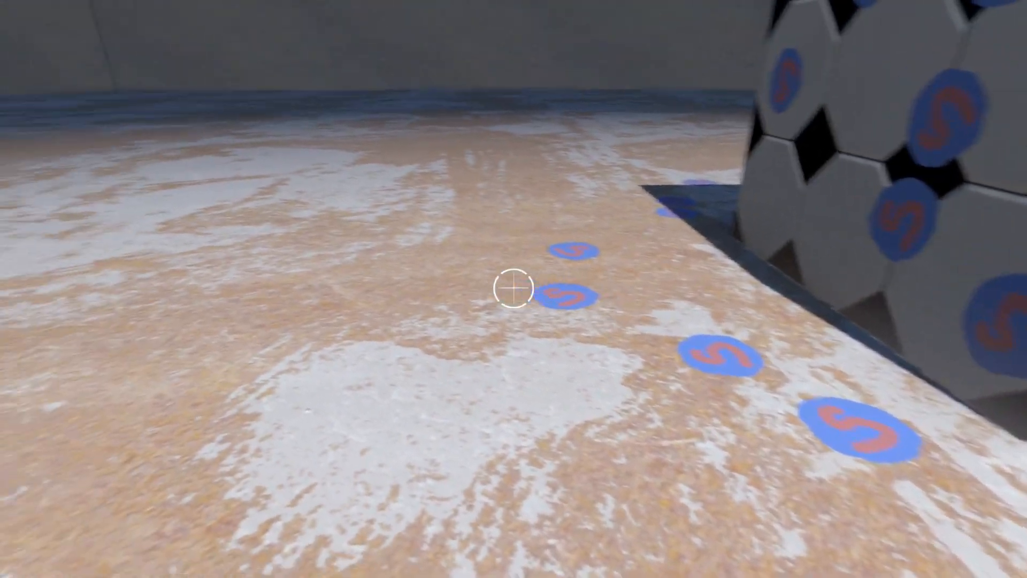
mouse_move(514, 287)
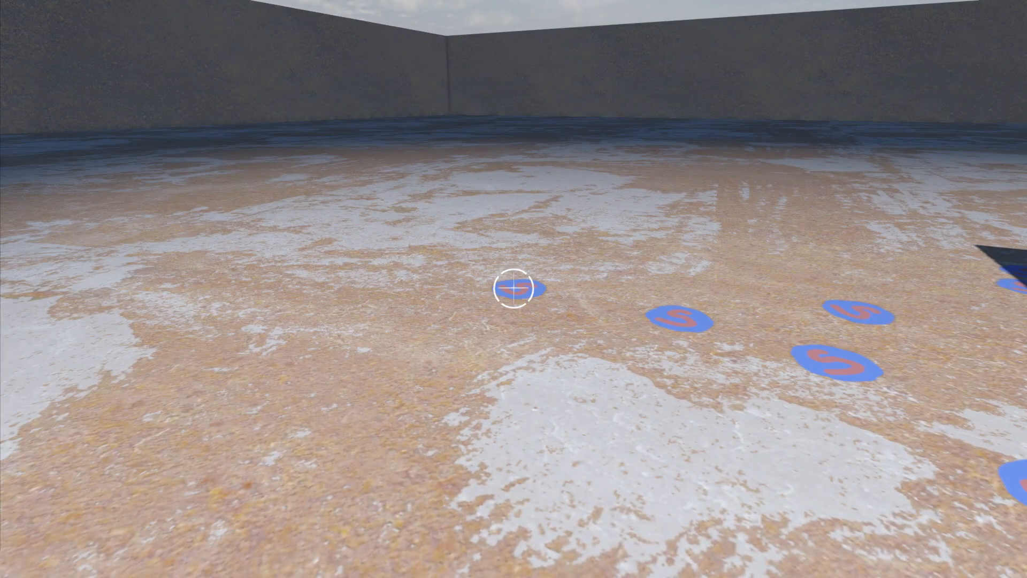